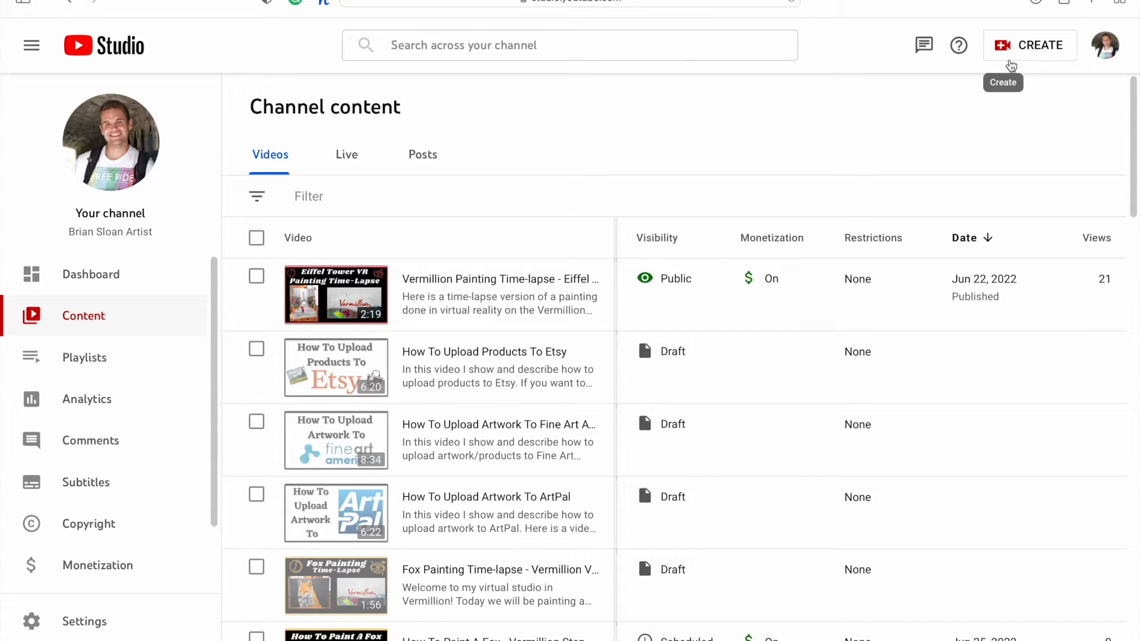
# Open the Fox Painting Time-lapse draft's details editor from the Content list.
pyautogui.scroll(-3)
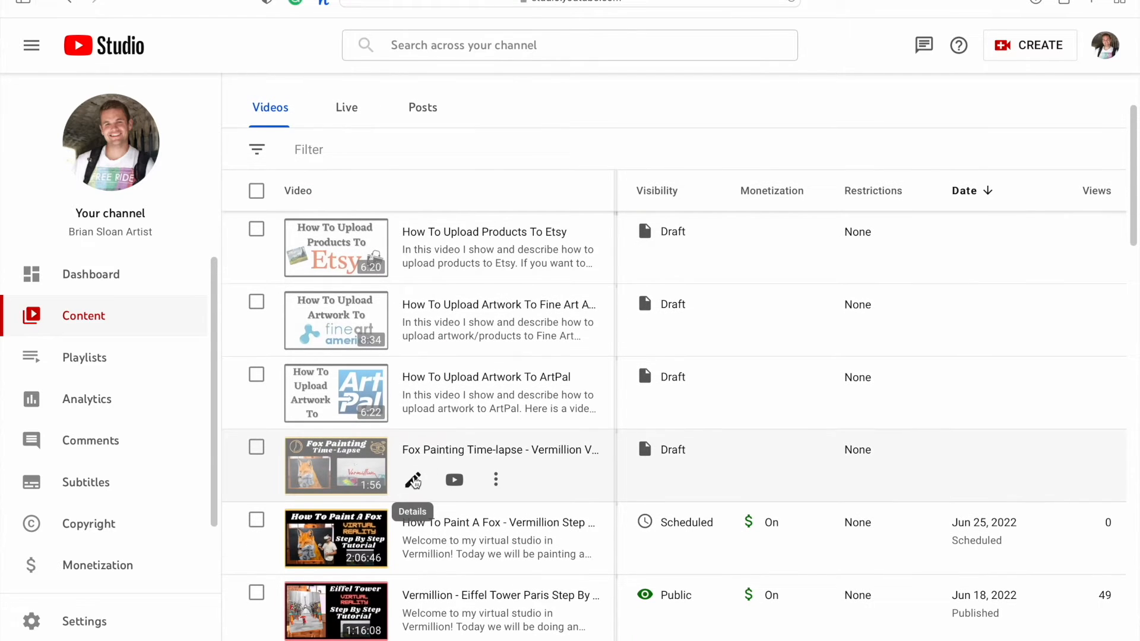
pyautogui.click(413, 480)
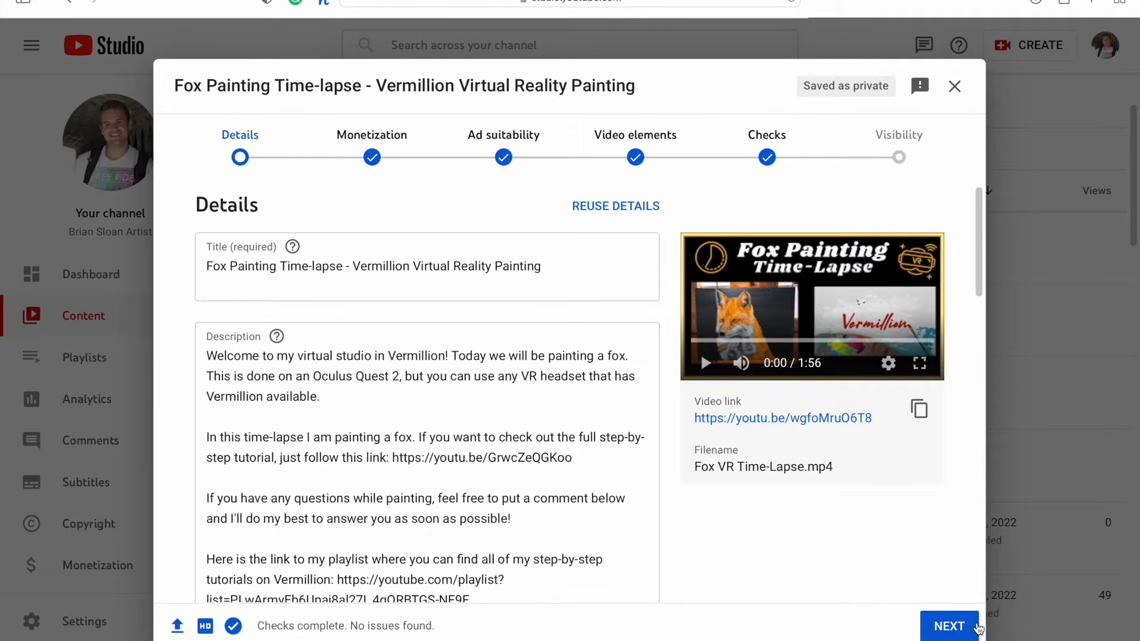
# Advance the draft to the Visibility step and choose Public.
pyautogui.click(947, 627)
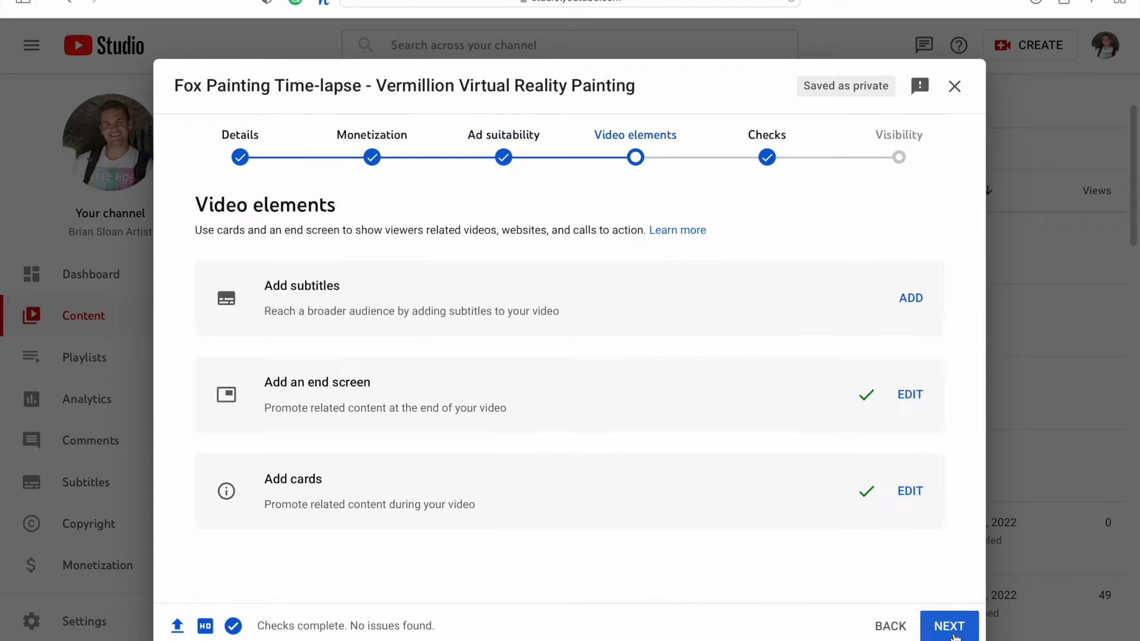
pyautogui.click(949, 626)
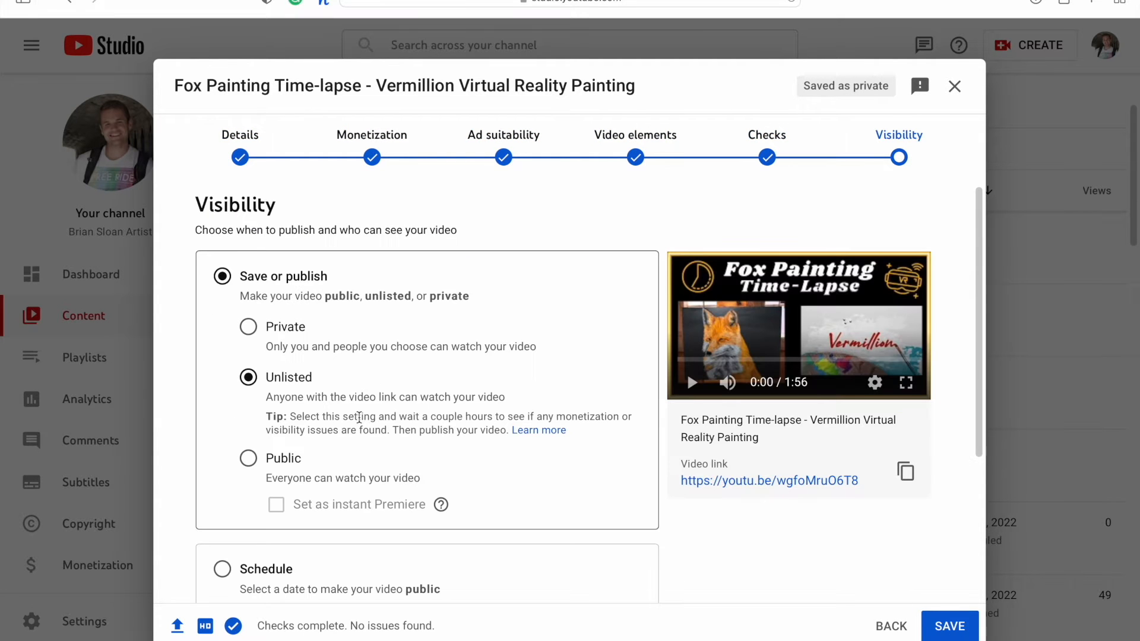
pyautogui.click(247, 459)
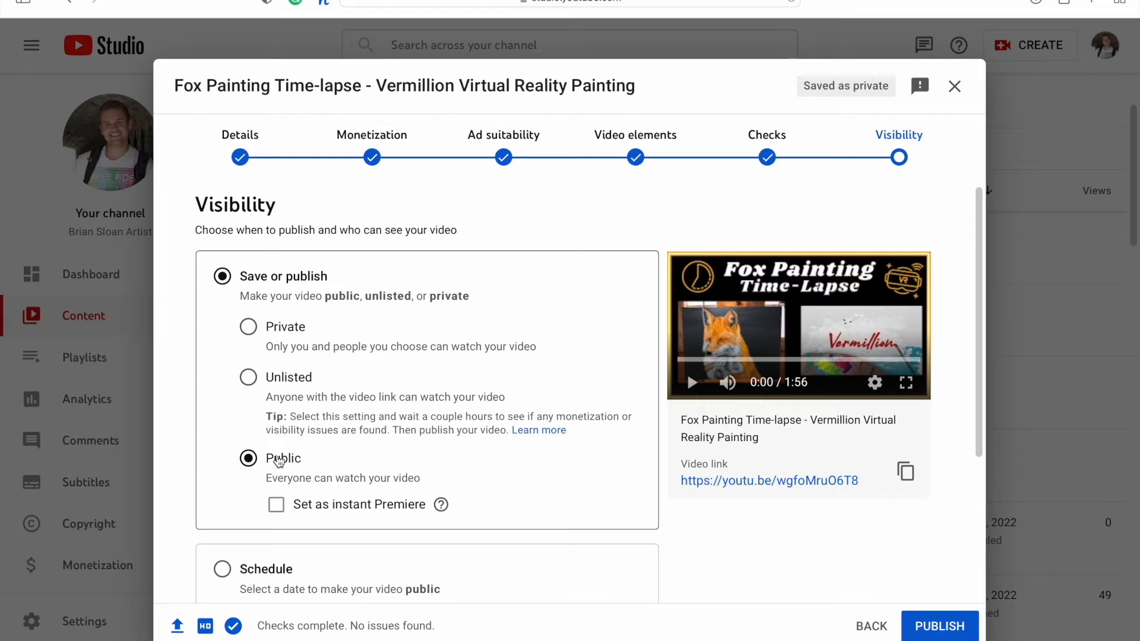
pyautogui.scroll(-3)
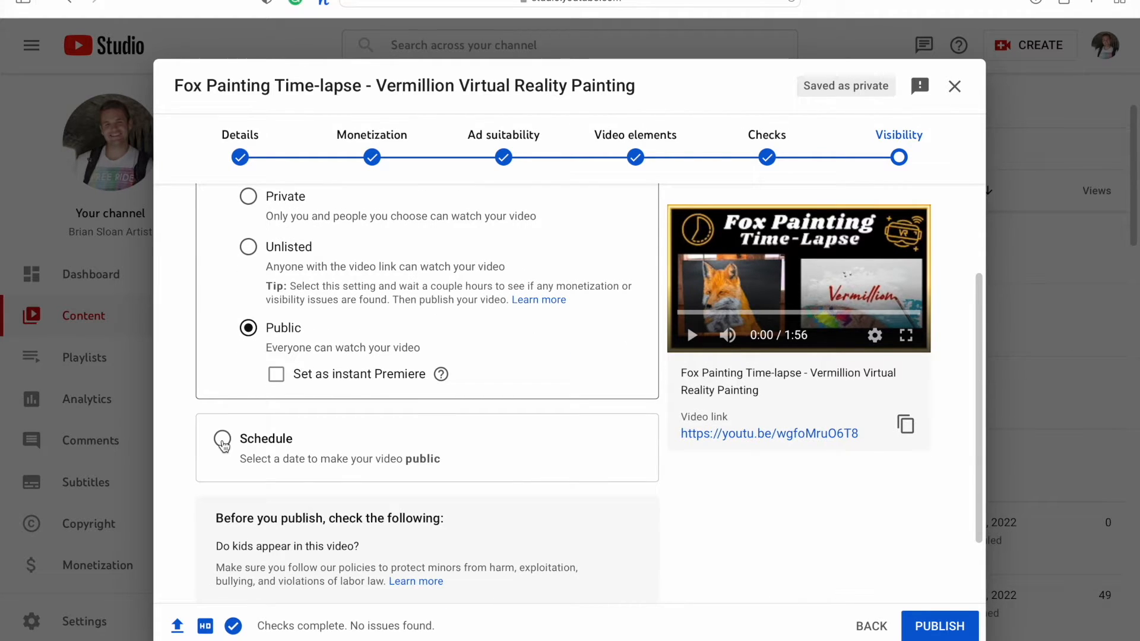
# Schedule publication for June 29, 2022 at 2:00 PM.
pyautogui.click(222, 442)
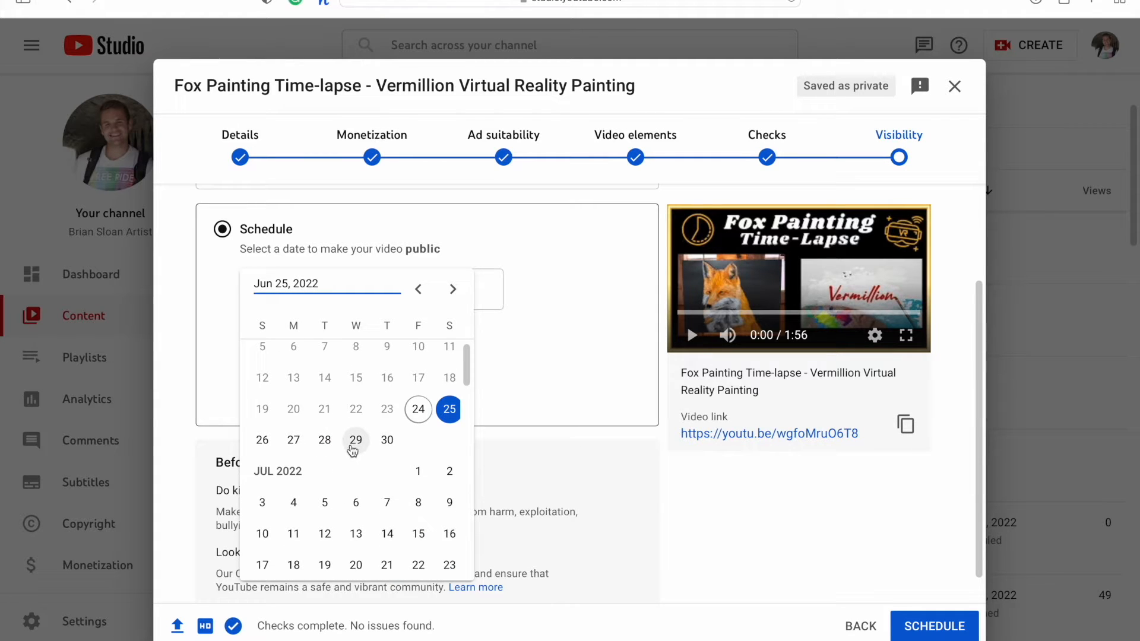
pyautogui.click(356, 439)
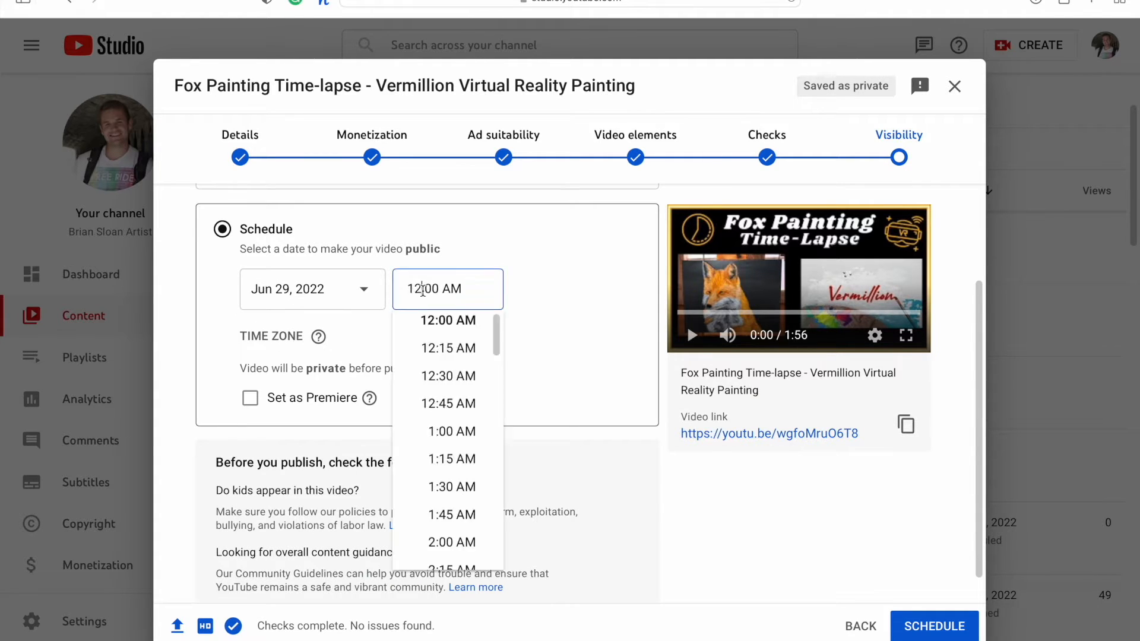
pyautogui.moveTo(456, 432)
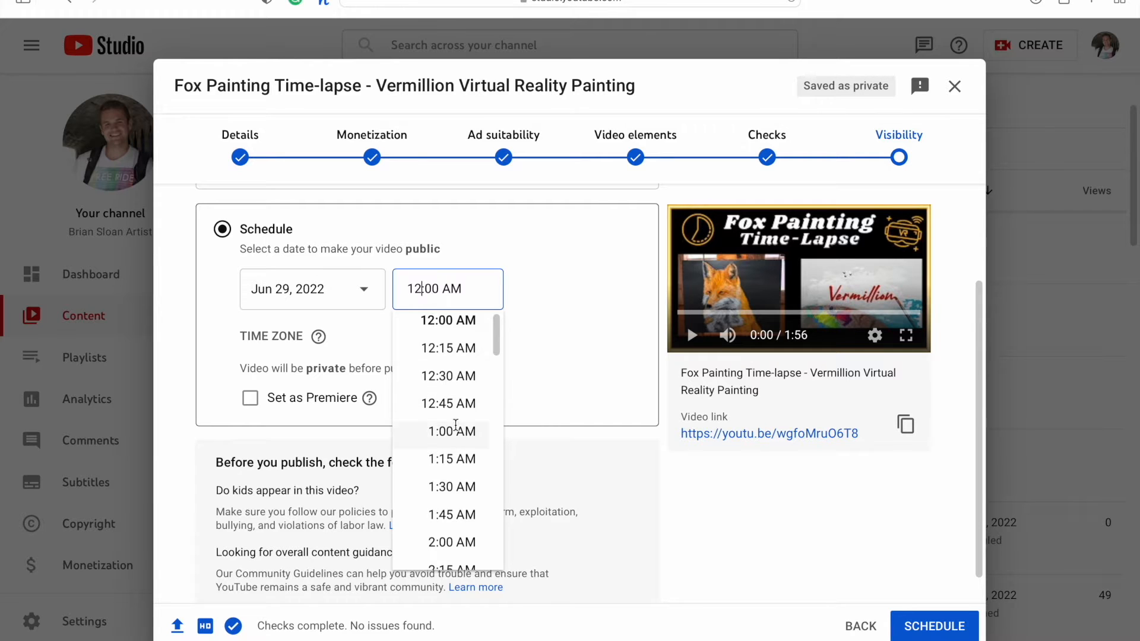
pyautogui.scroll(-3)
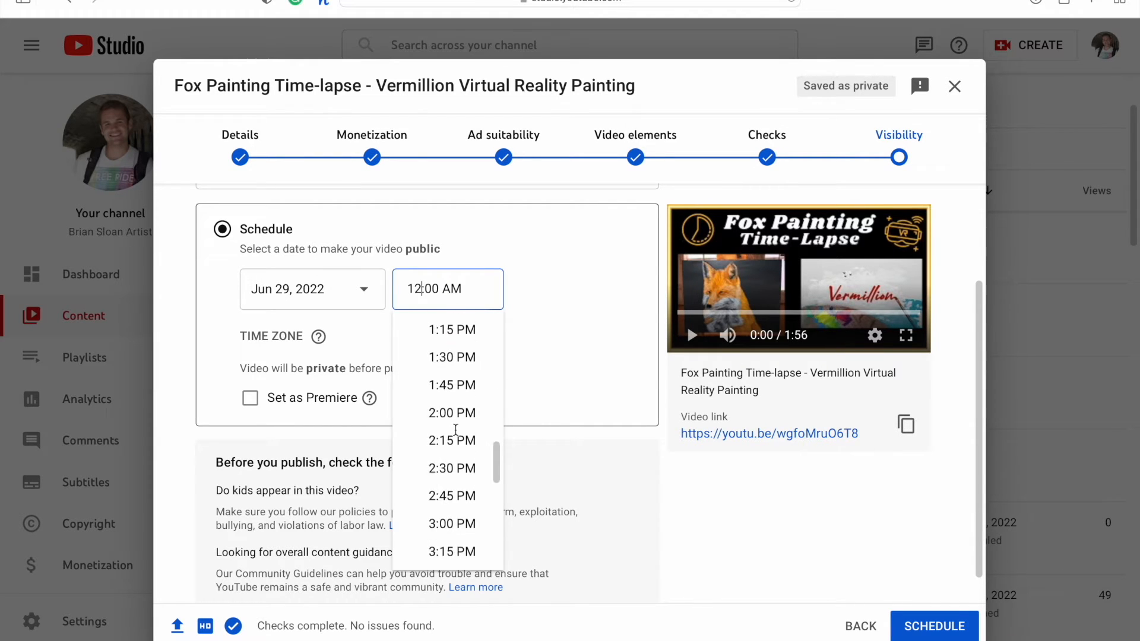
pyautogui.scroll(-3)
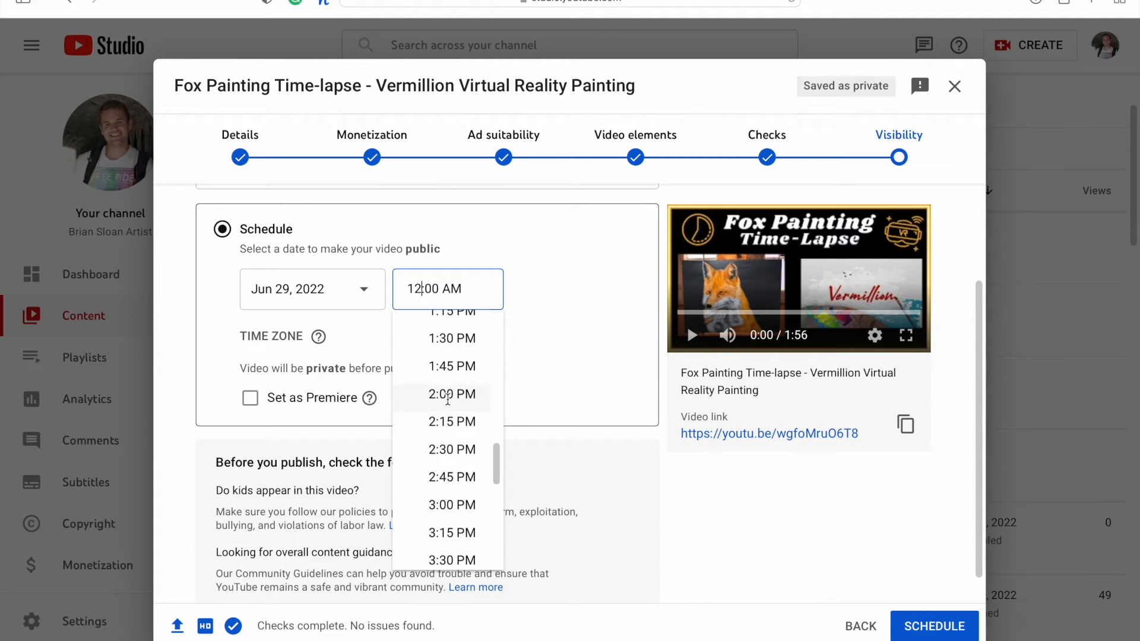
pyautogui.click(451, 394)
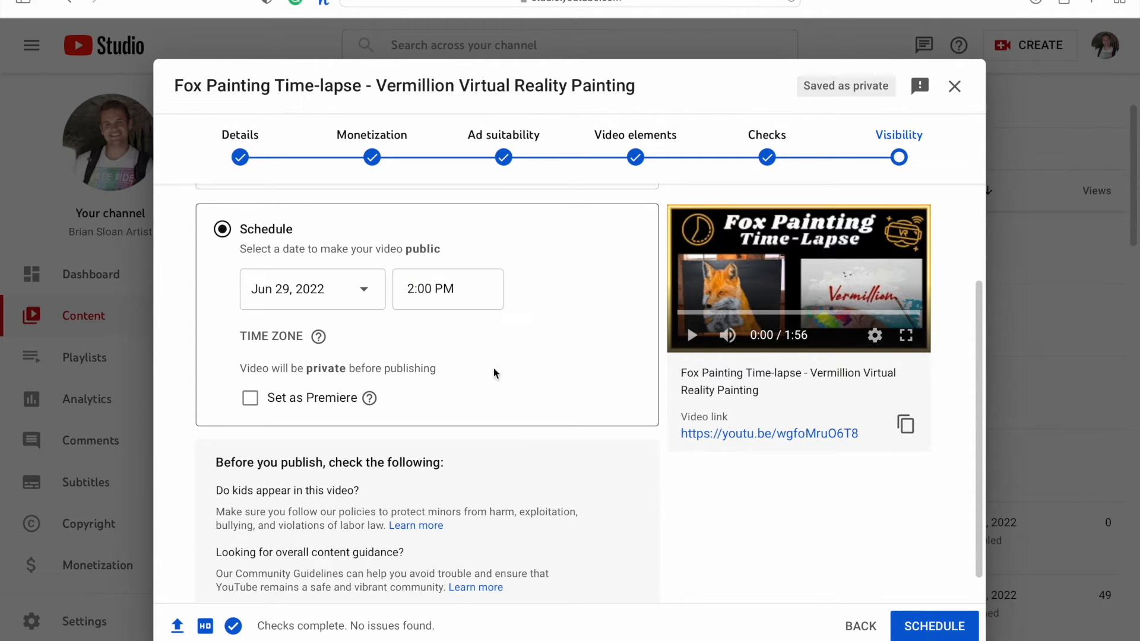
pyautogui.scroll(-3)
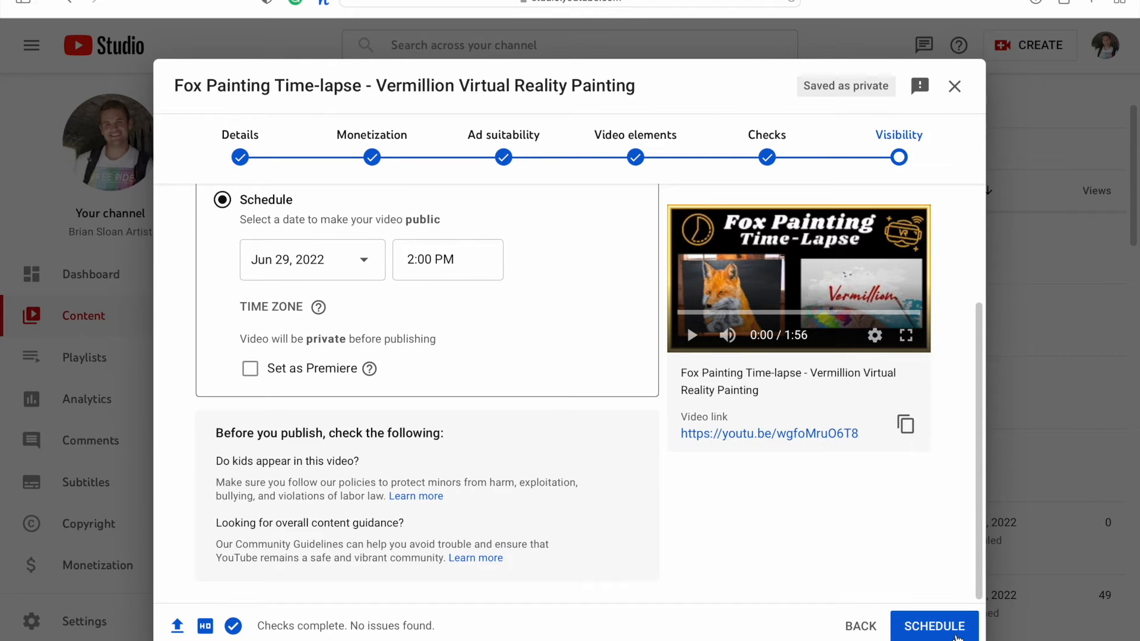
# Confirm the schedule so the fox video shows as Scheduled in channel content.
pyautogui.click(933, 627)
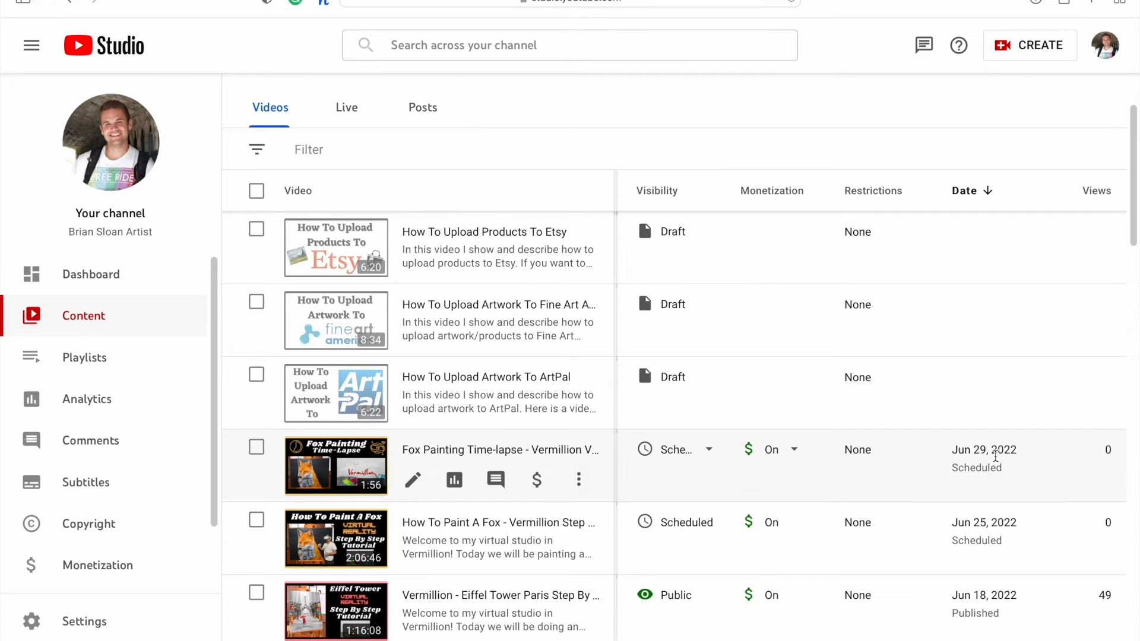
pyautogui.moveTo(620, 482)
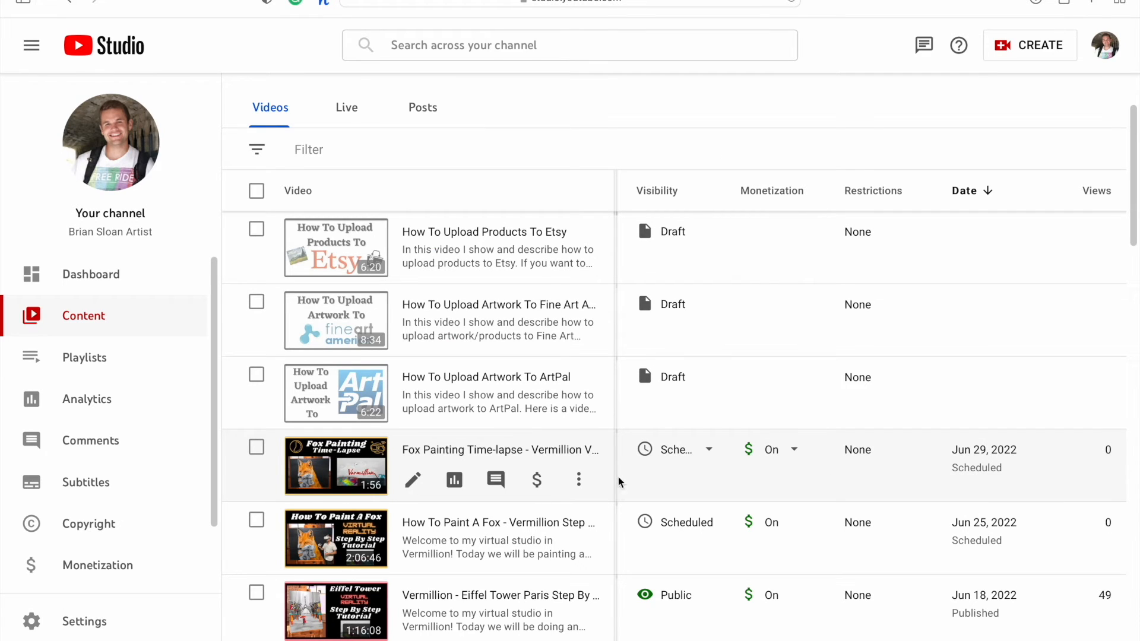
pyautogui.moveTo(414, 482)
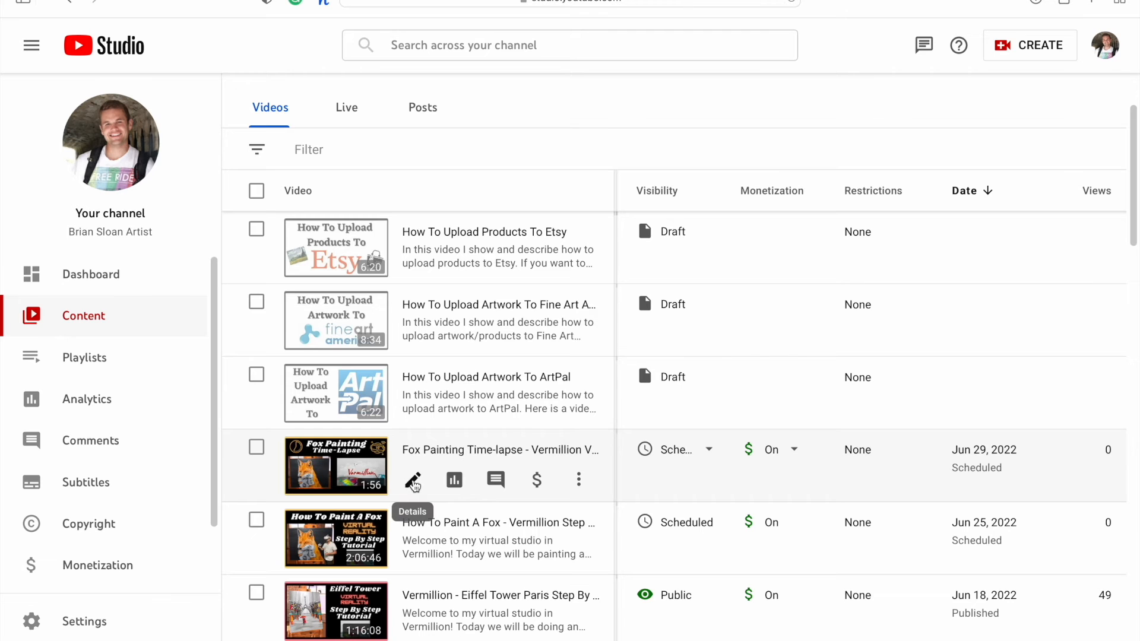
# Review the fox video's visibility as Scheduled for Jun 29, 2022, 2:00 PM, then close it.
pyautogui.click(411, 479)
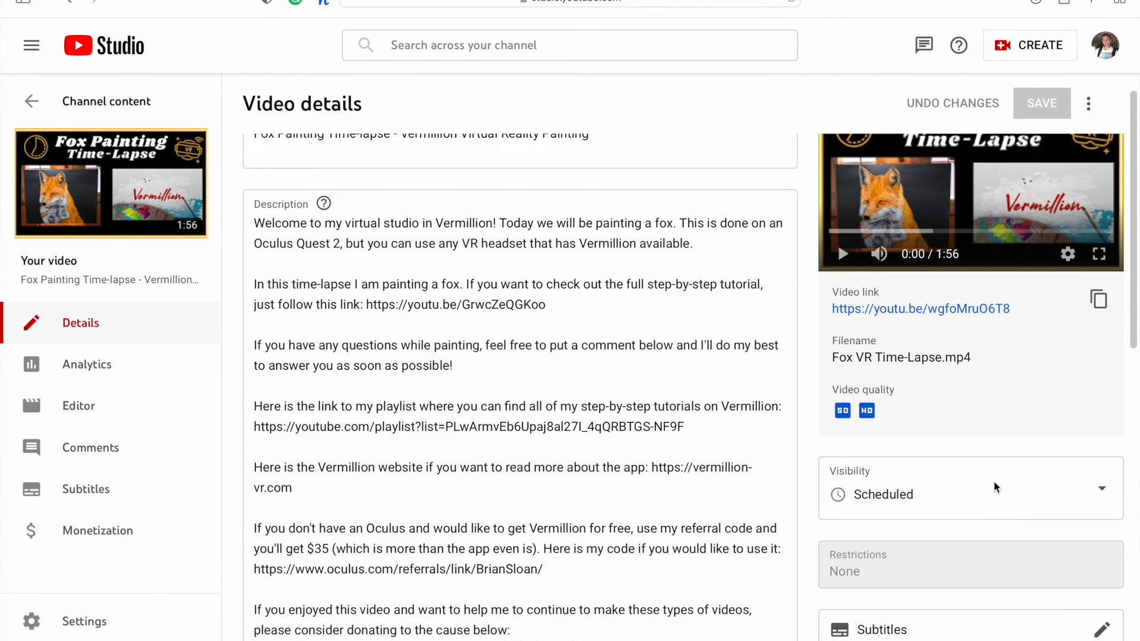
pyautogui.click(971, 488)
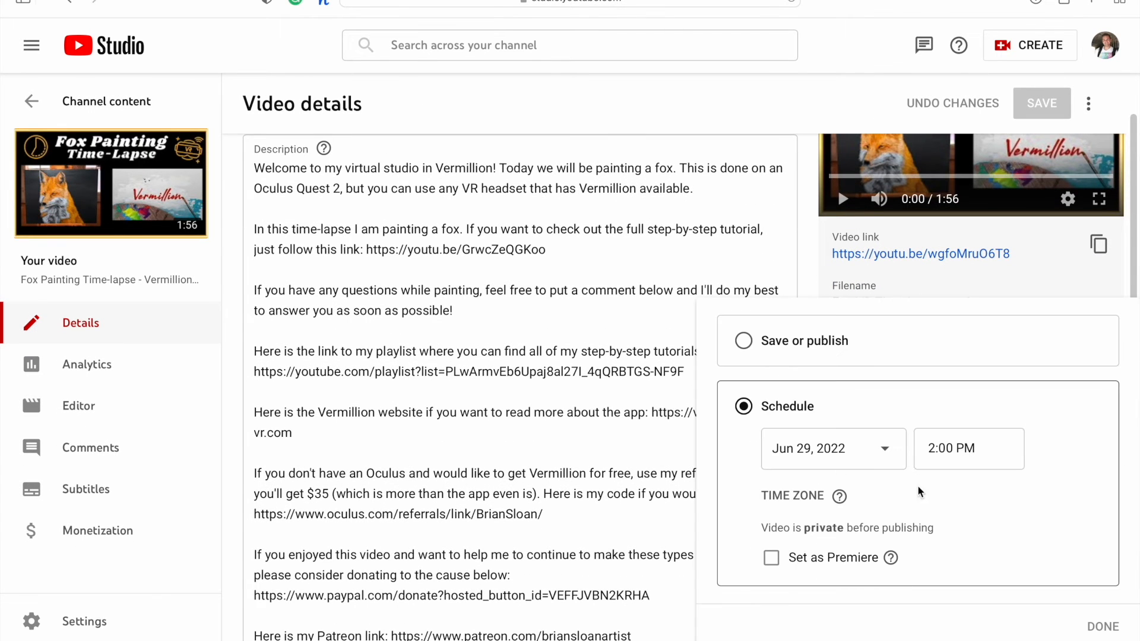
pyautogui.click(1099, 624)
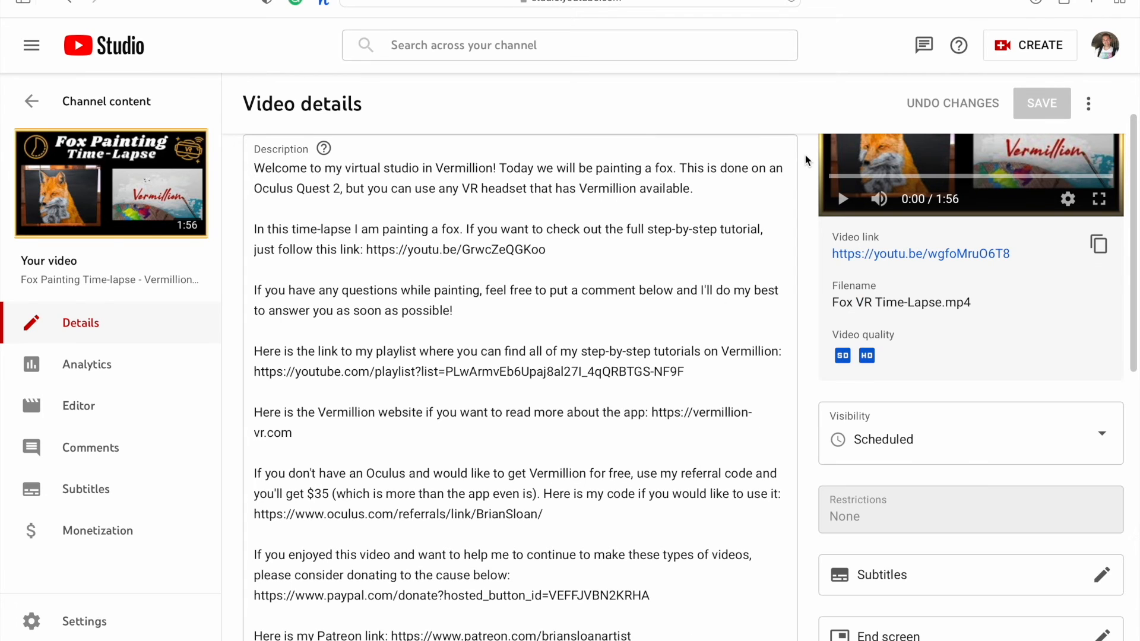